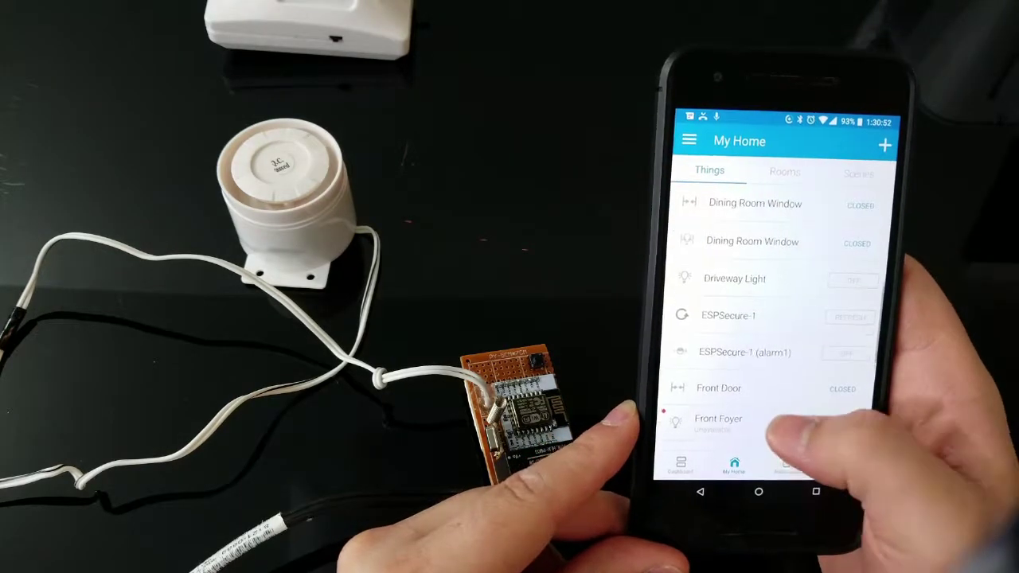
{"action": "scroll", "scroll_direction": "down", "scroll_amount": 3}
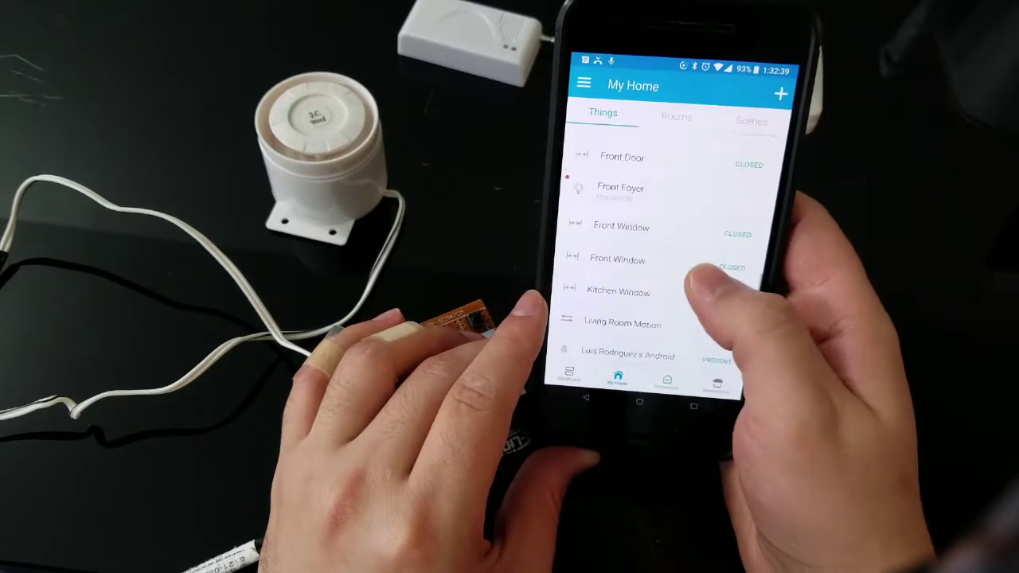
{"action": "scroll", "scroll_direction": "down", "scroll_amount": 3}
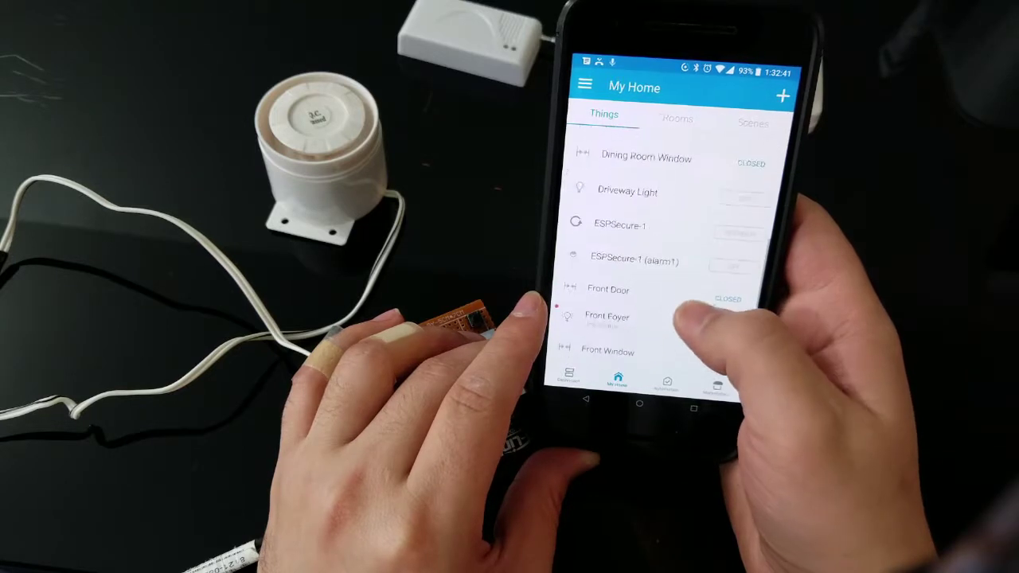
{"action": "scroll", "scroll_direction": "down", "scroll_amount": 3}
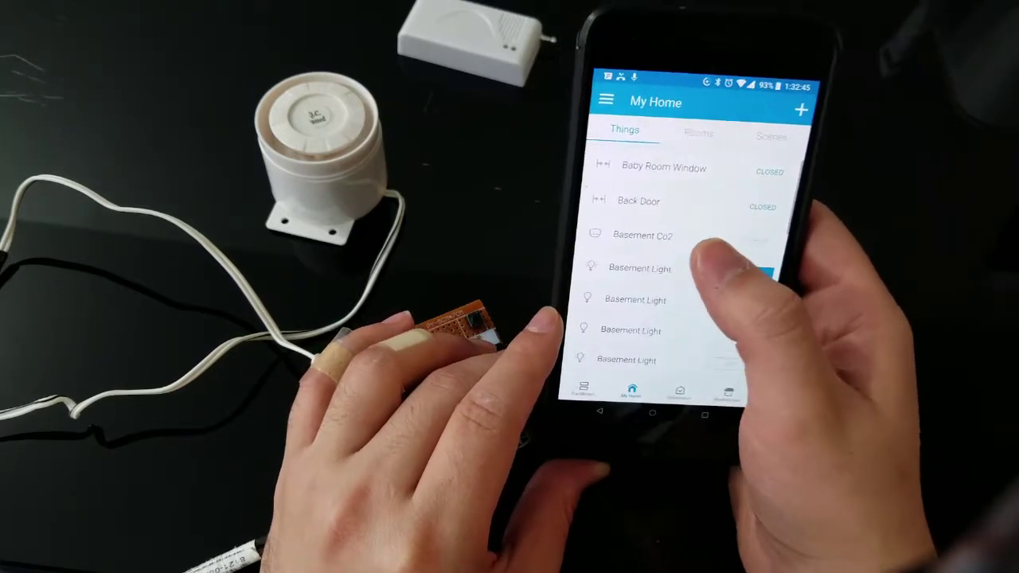
{"action": "left_click", "coordinate": [643, 235]}
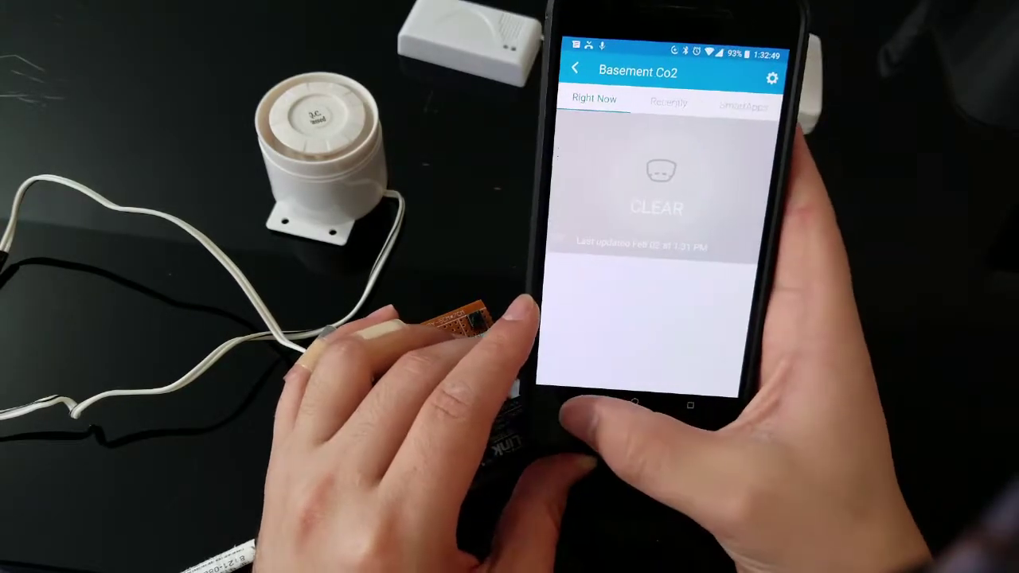
{"action": "left_click", "coordinate": [573, 67]}
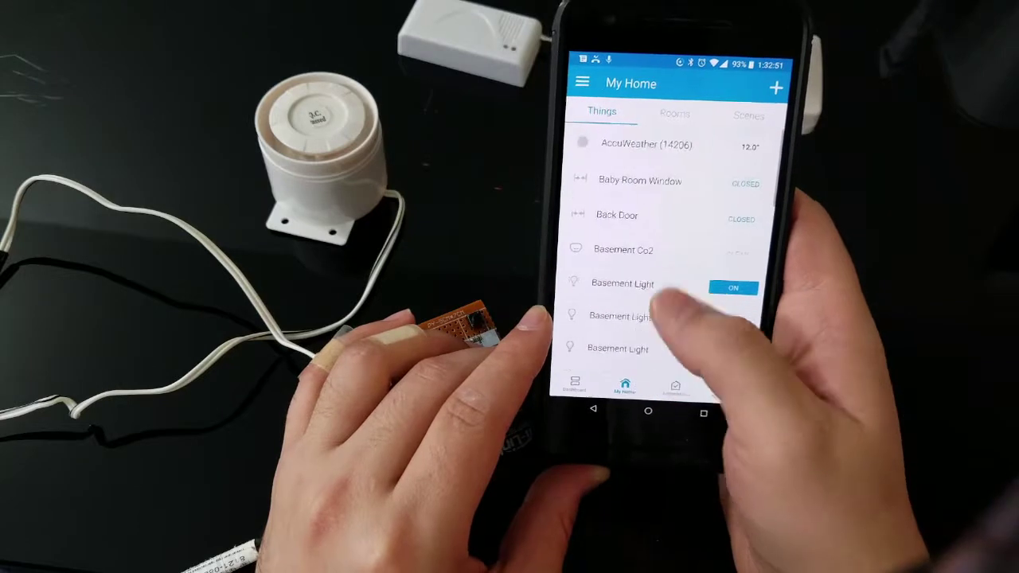